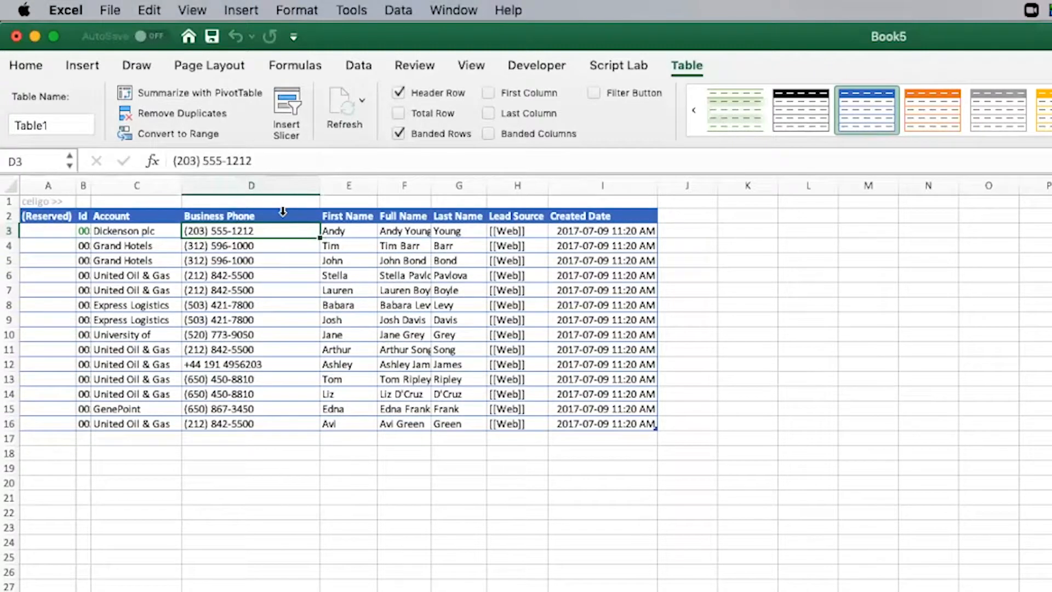
{"action": "key", "text": "Delete"}
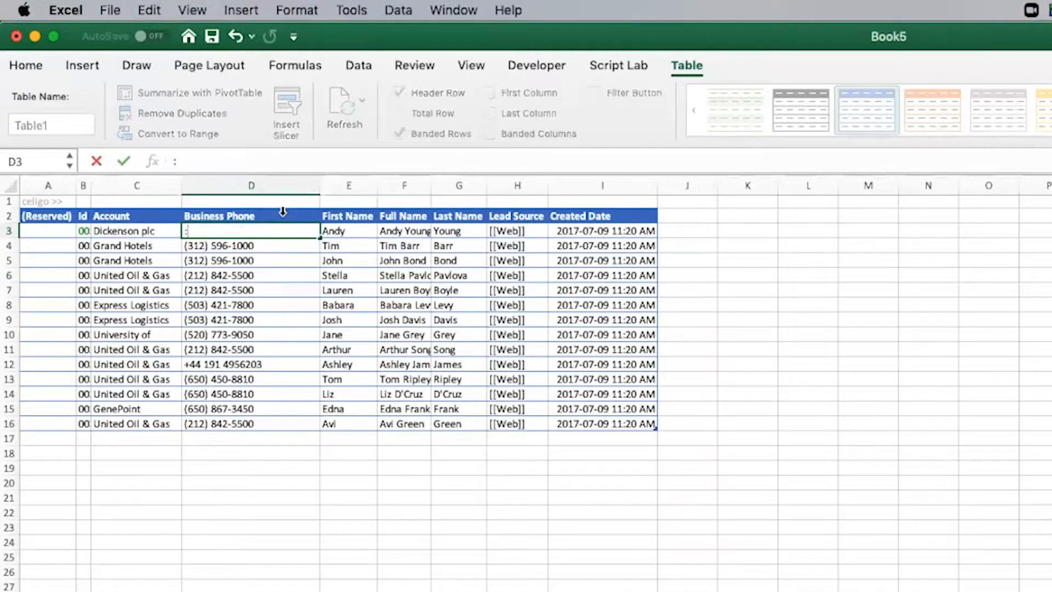
{"action": "type", "text": "empty:"}
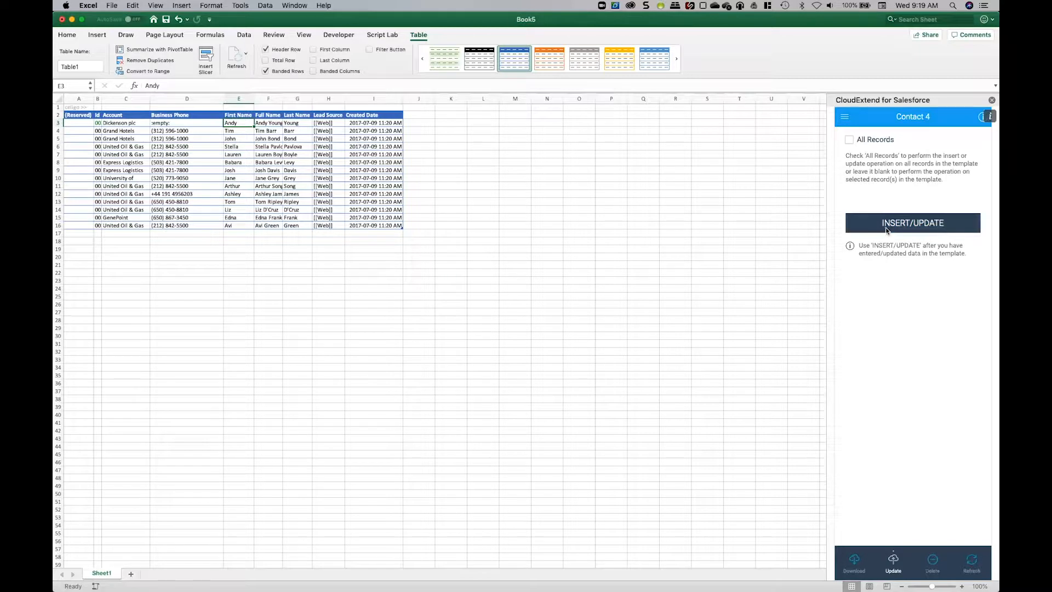
Step: Push the edited contact row via INSERT/UPDATE, then refresh so the phone returns blank
{"action": "left_click", "coordinate": [911, 222]}
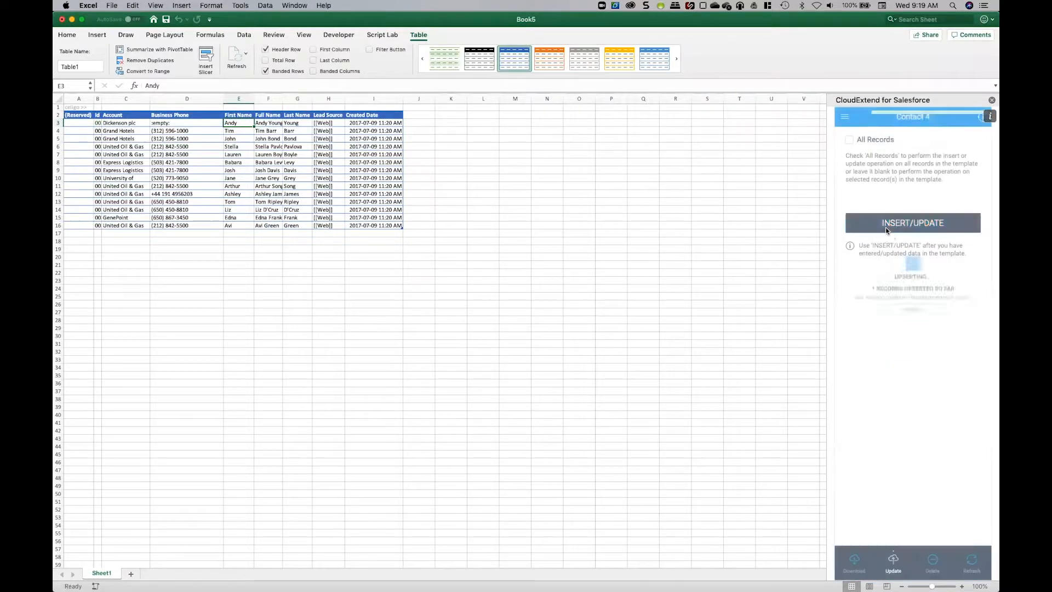
{"action": "left_click", "coordinate": [913, 223]}
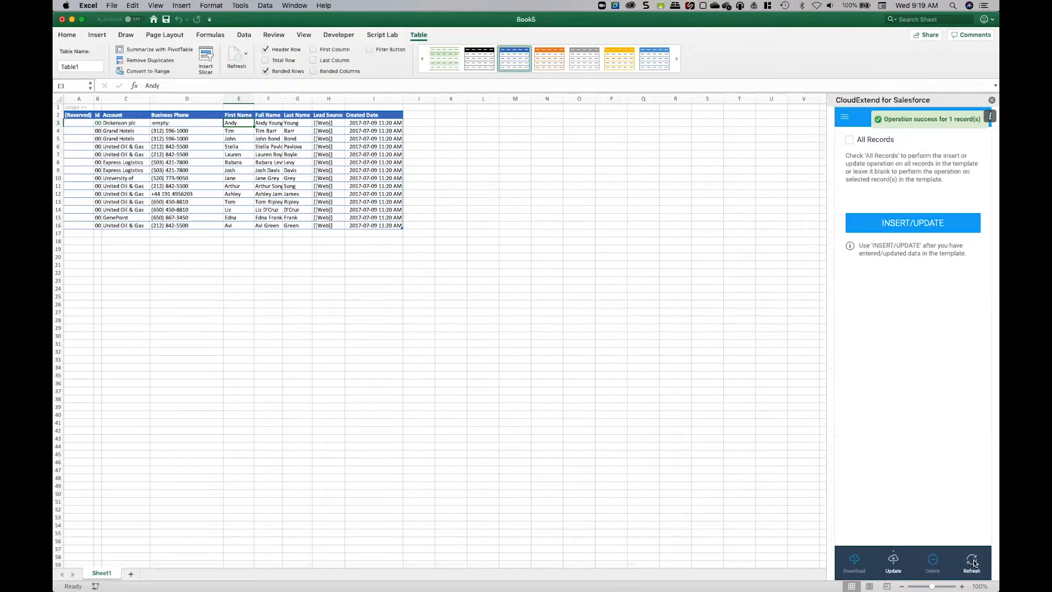
{"action": "left_click", "coordinate": [971, 563]}
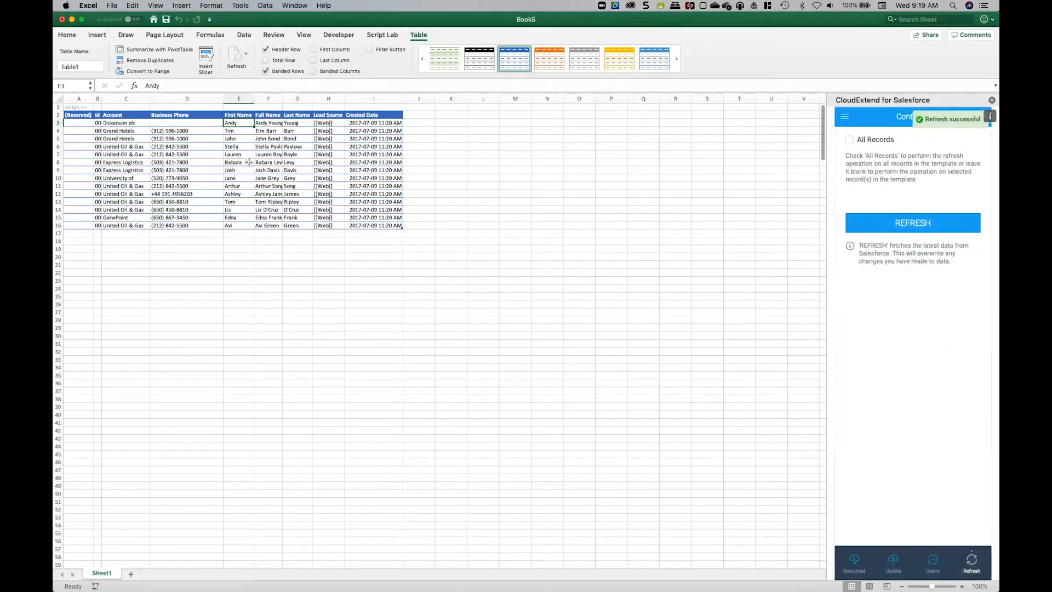
{"action": "mouse_move", "coordinate": [371, 183]}
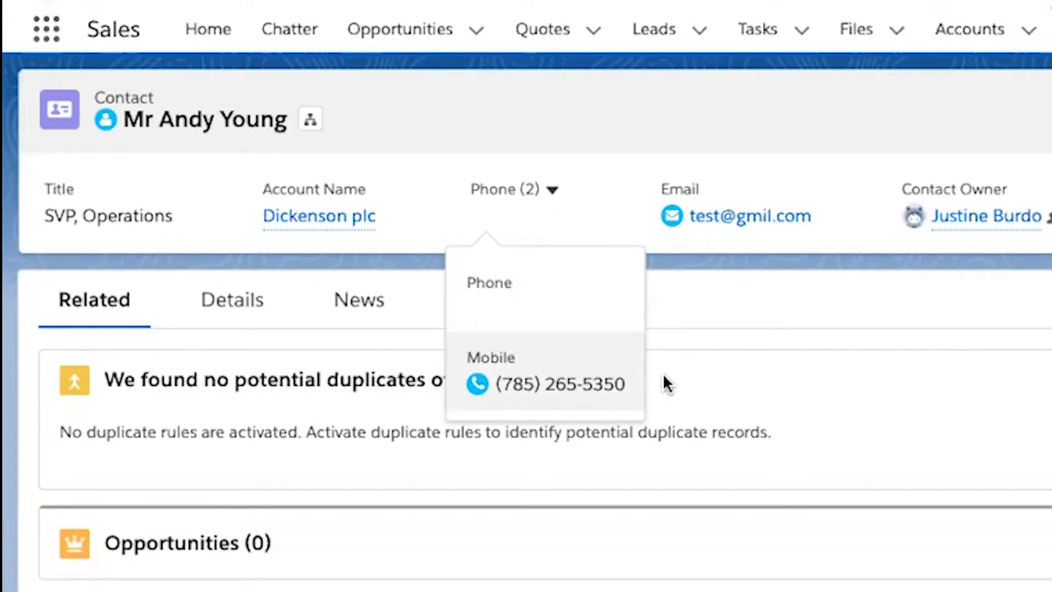
{"action": "mouse_move", "coordinate": [664, 382]}
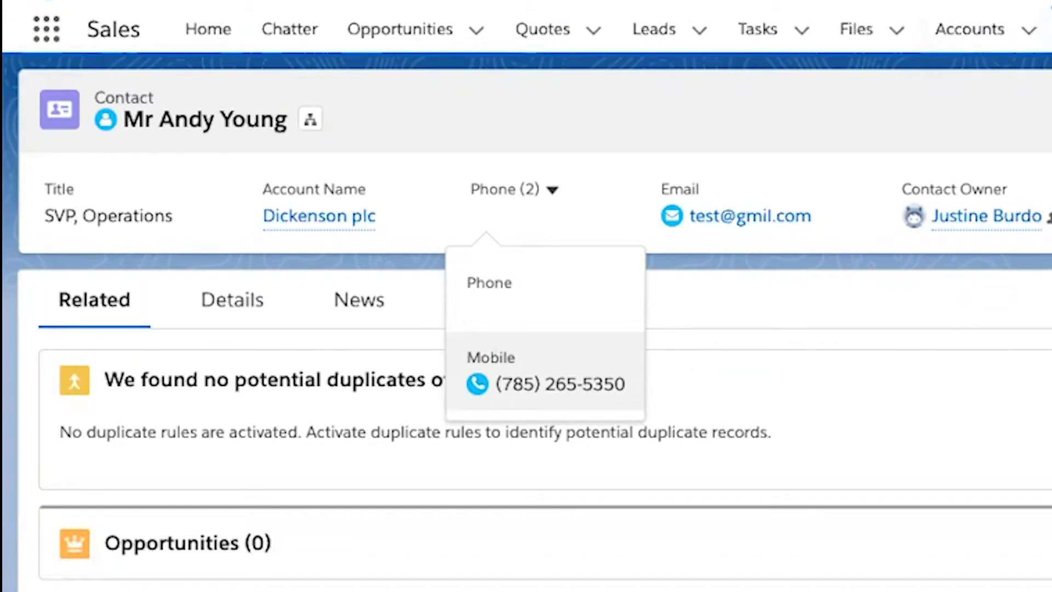